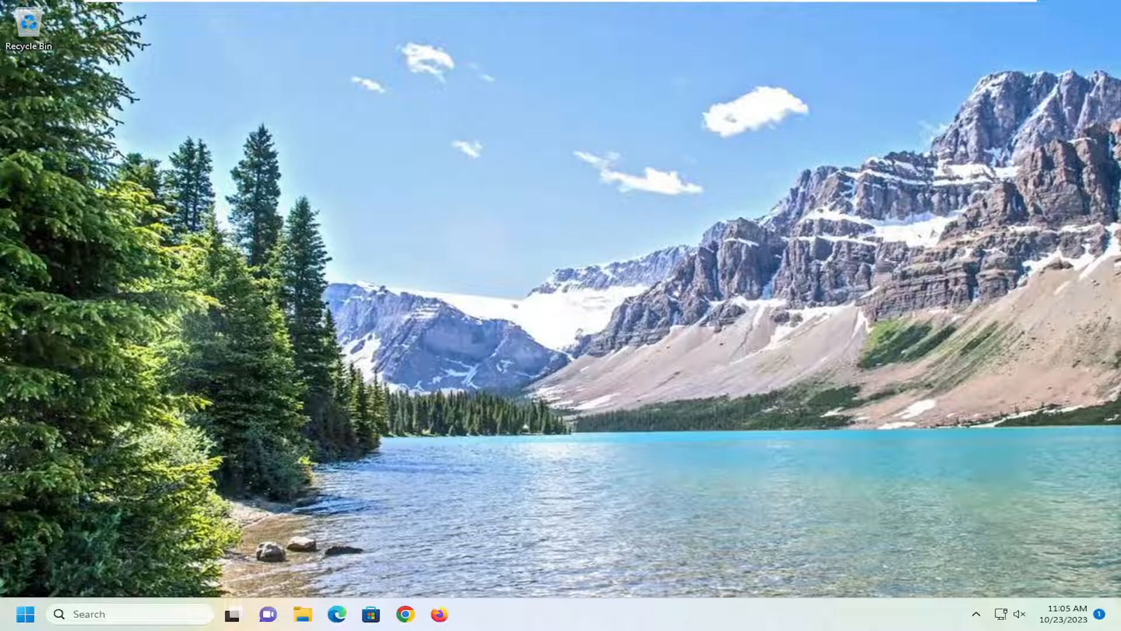
# Launch Windows Settings by searching 'settings' from the Start menu.
pyautogui.click(25, 613)
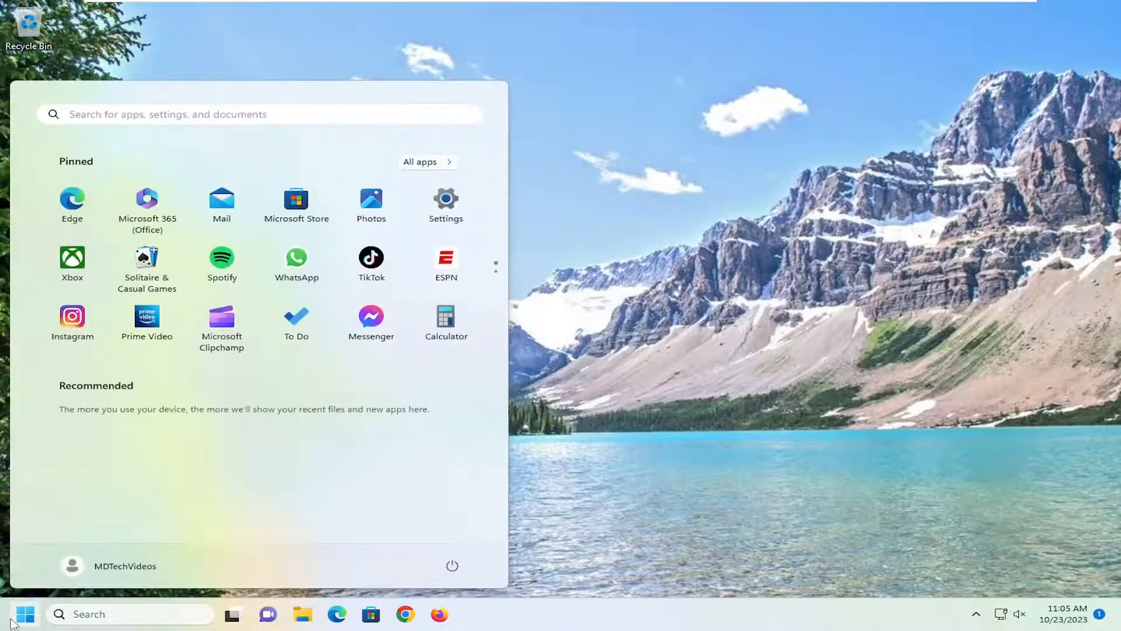
pyautogui.write('settings')
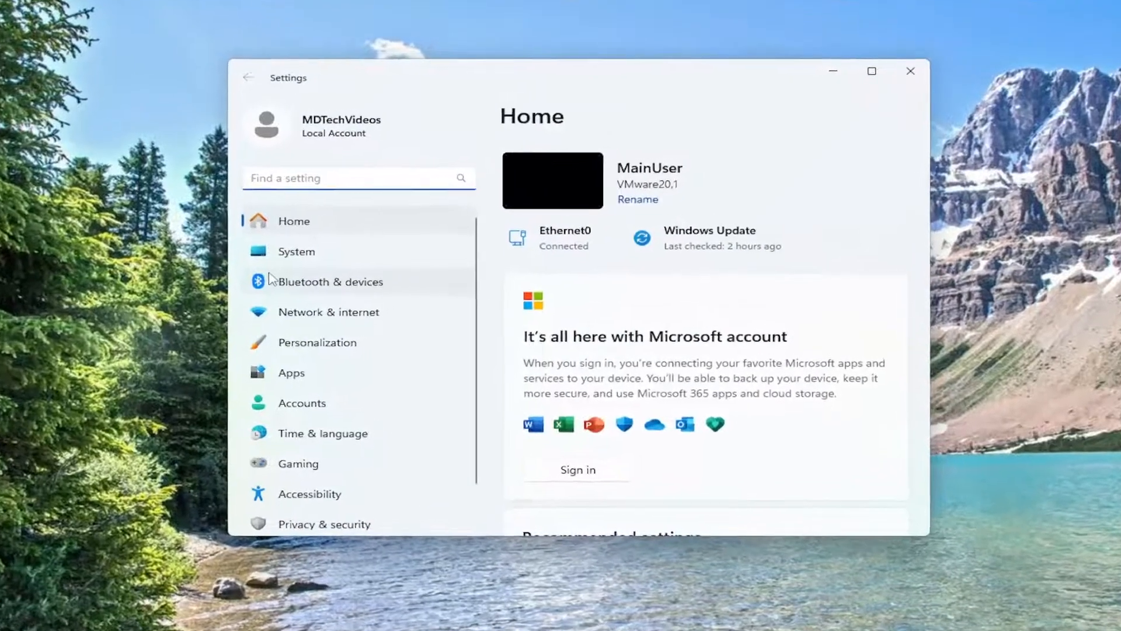
# Show the Accounts page with the local administrator account and sign-in options.
pyautogui.click(301, 403)
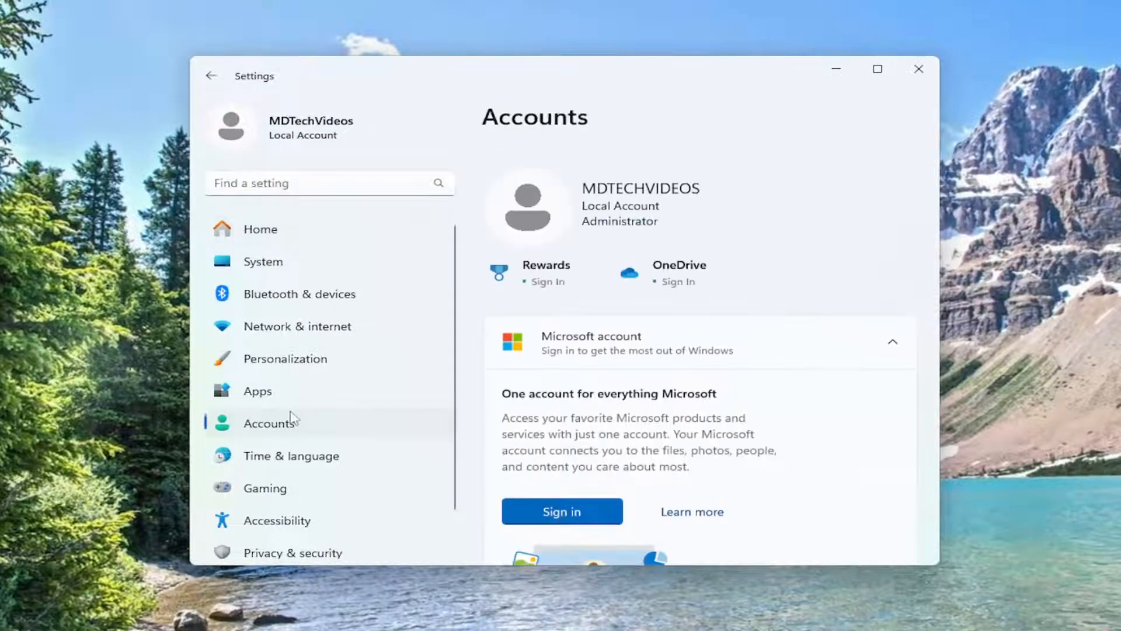
pyautogui.moveTo(766, 351)
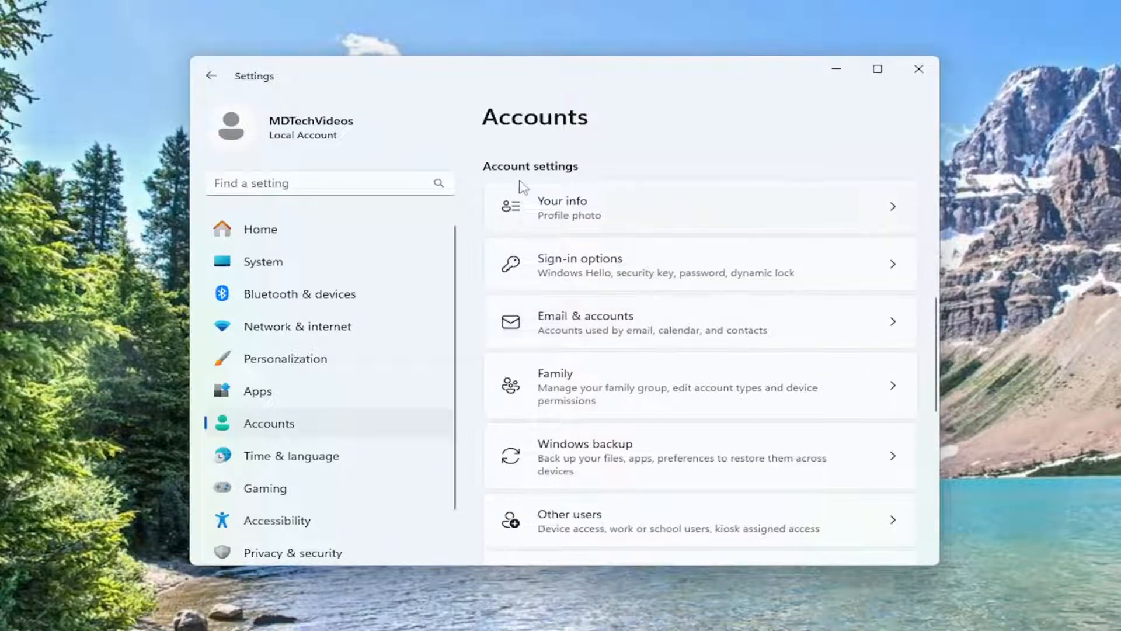
pyautogui.moveTo(543, 175)
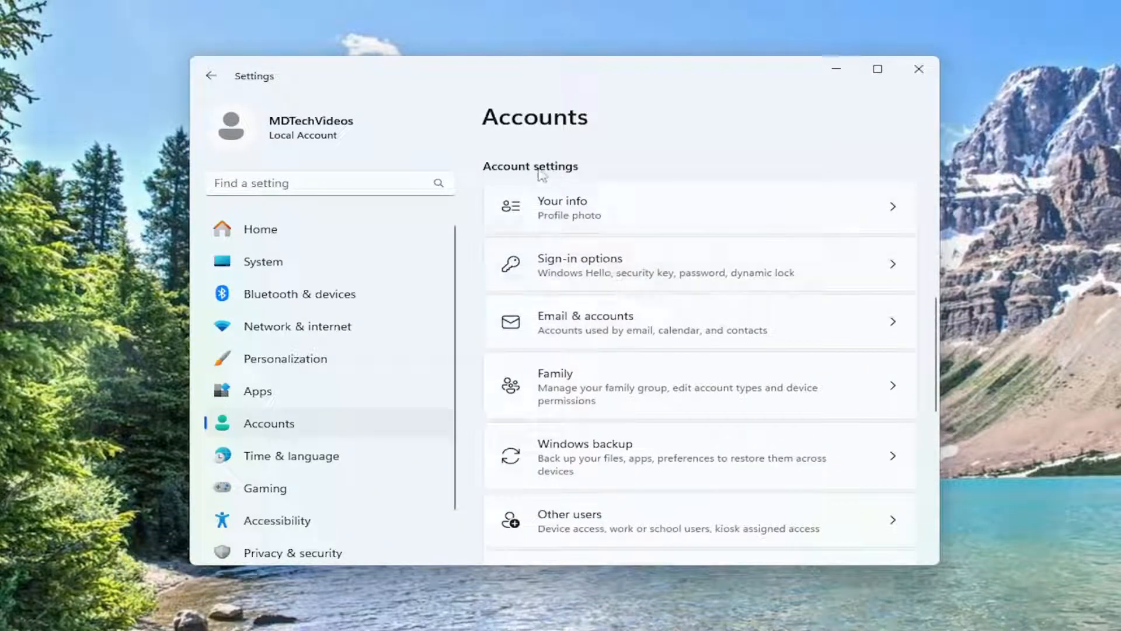
pyautogui.moveTo(559, 265)
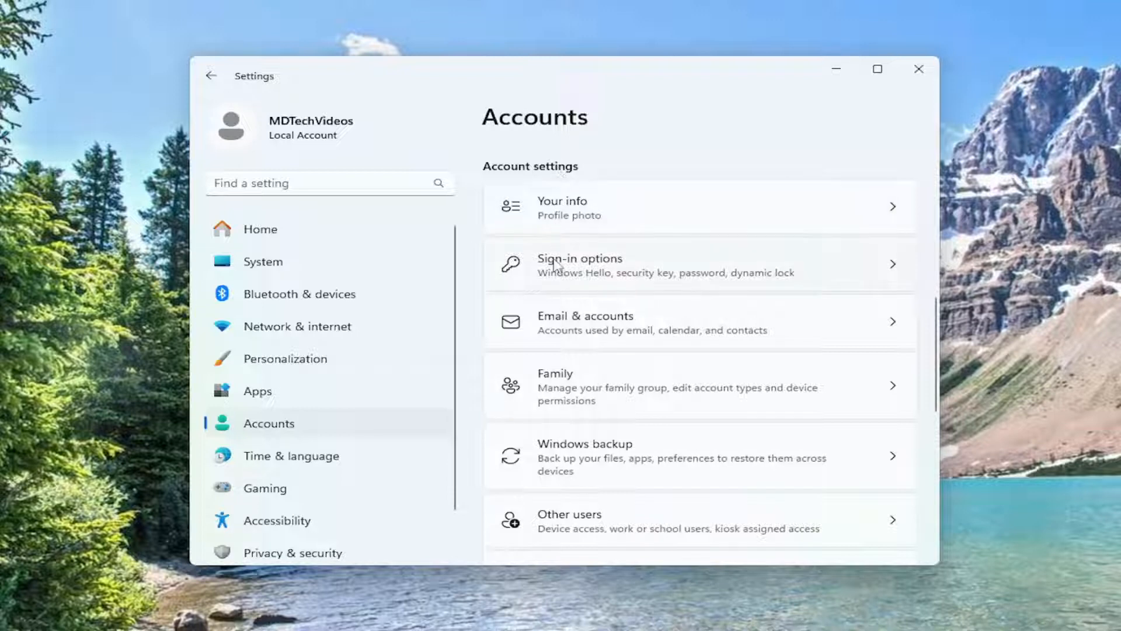
pyautogui.moveTo(567, 272)
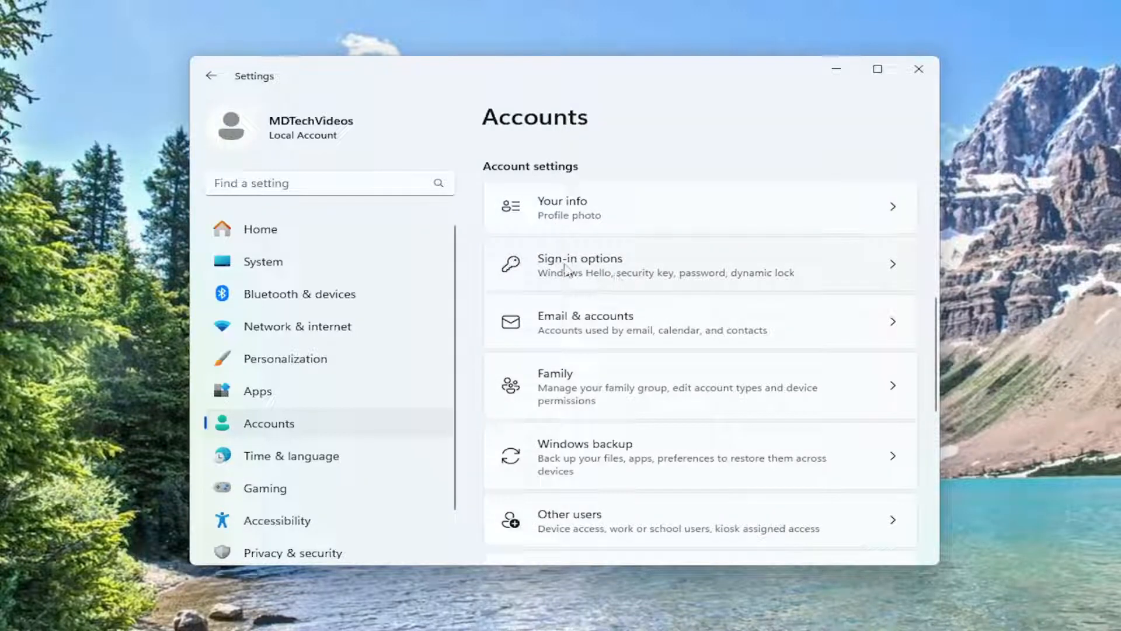
pyautogui.moveTo(706, 278)
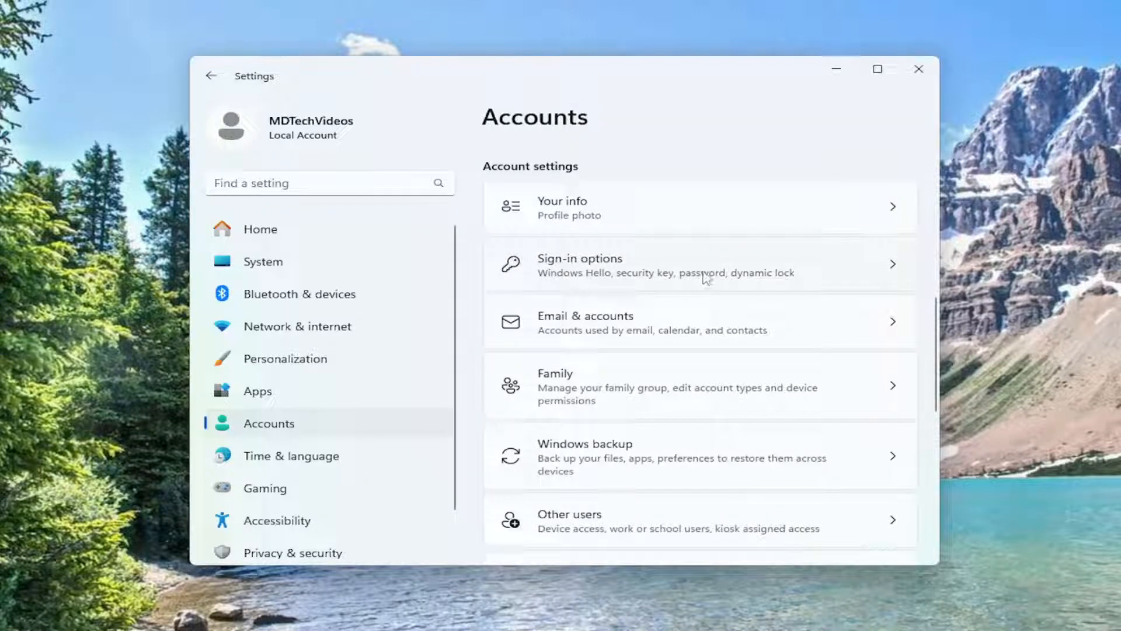
pyautogui.moveTo(746, 266)
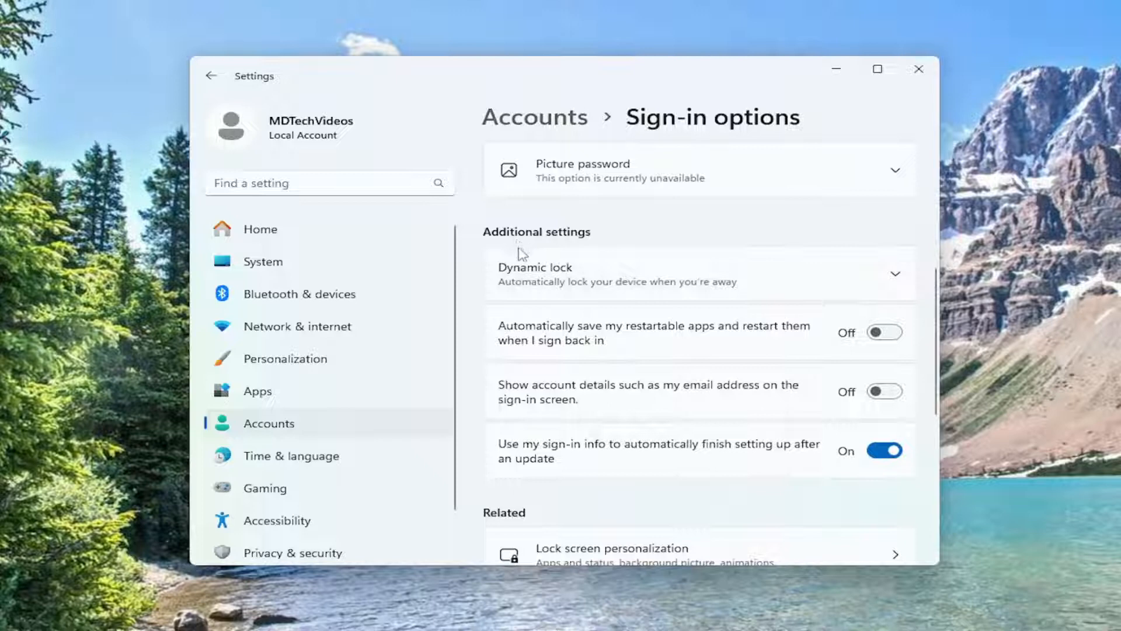
pyautogui.moveTo(550, 333)
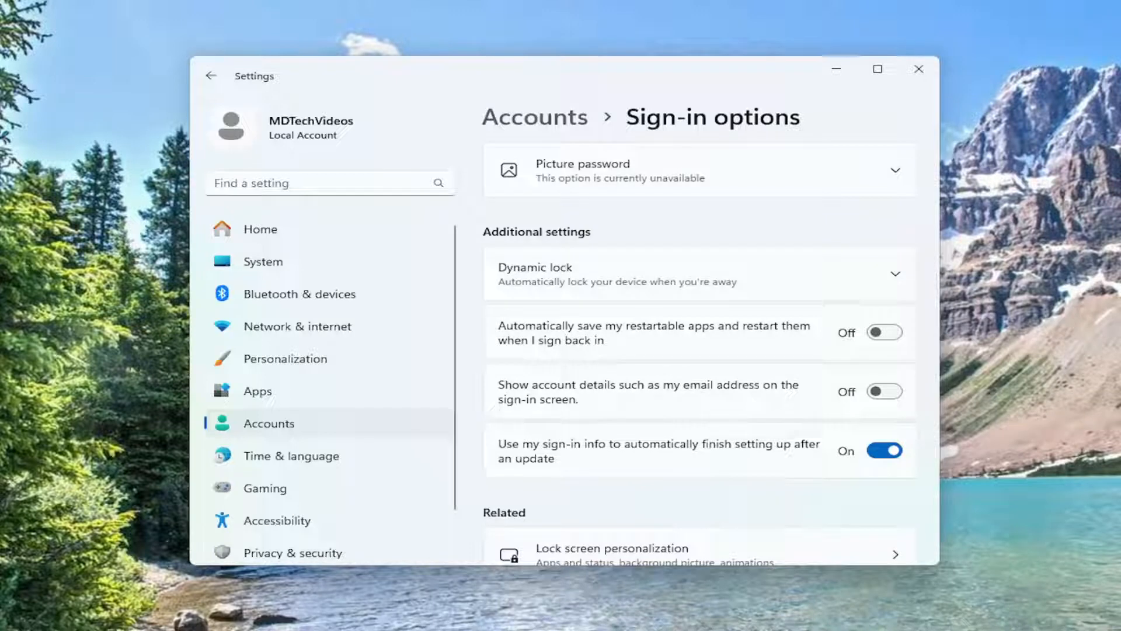
pyautogui.moveTo(1079, 300)
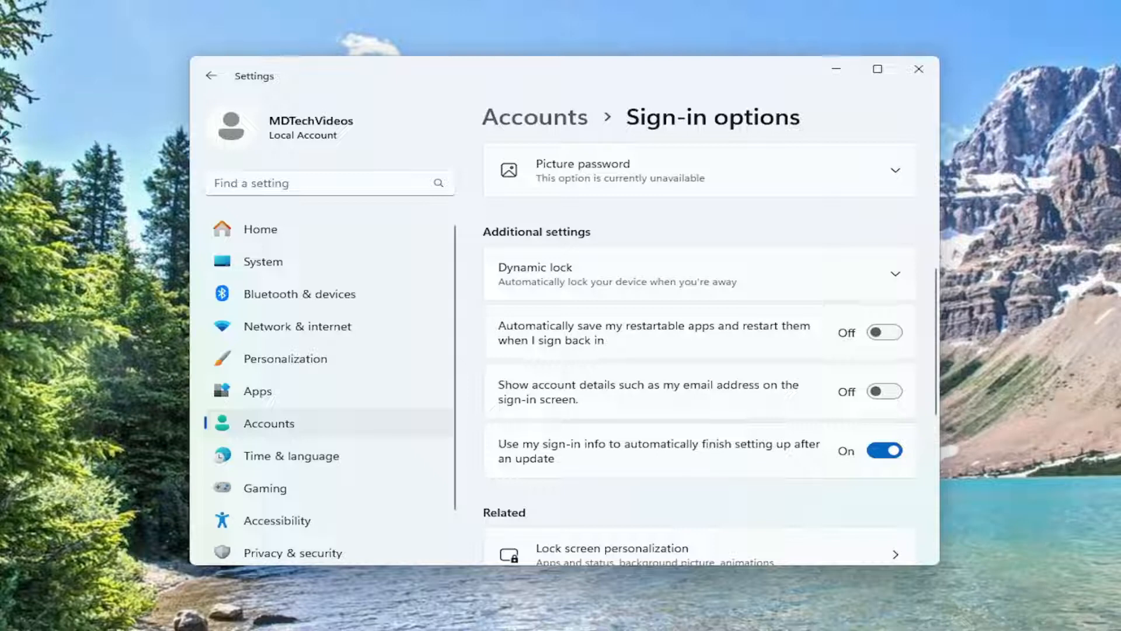
# Set Share across devices to Off under Apps > Advanced app settings and close Settings.
pyautogui.click(257, 391)
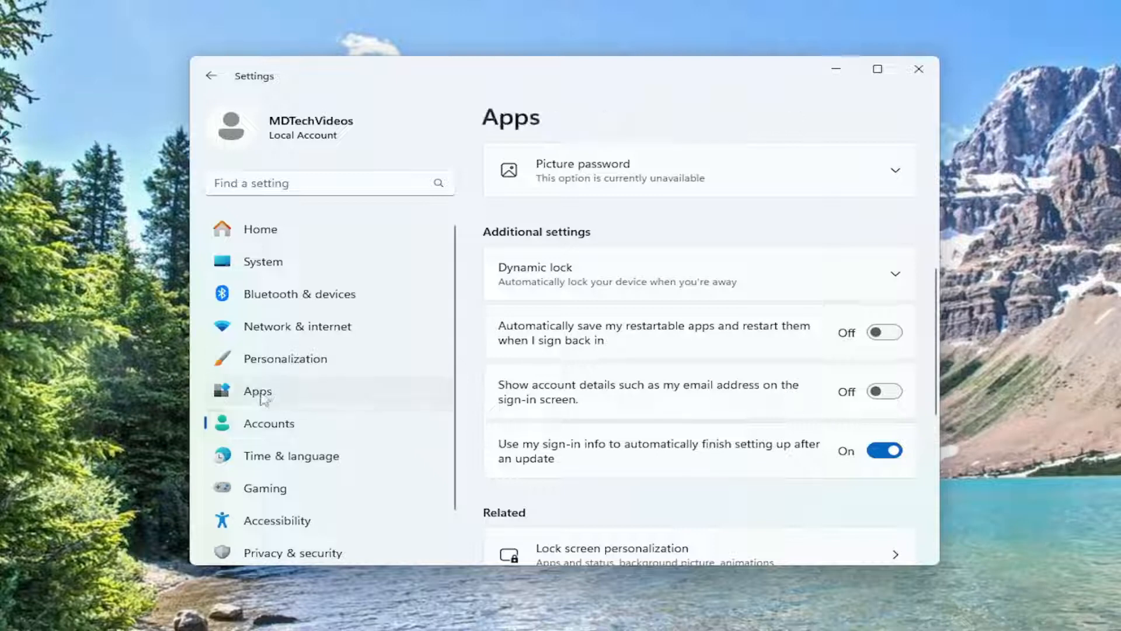
pyautogui.click(257, 390)
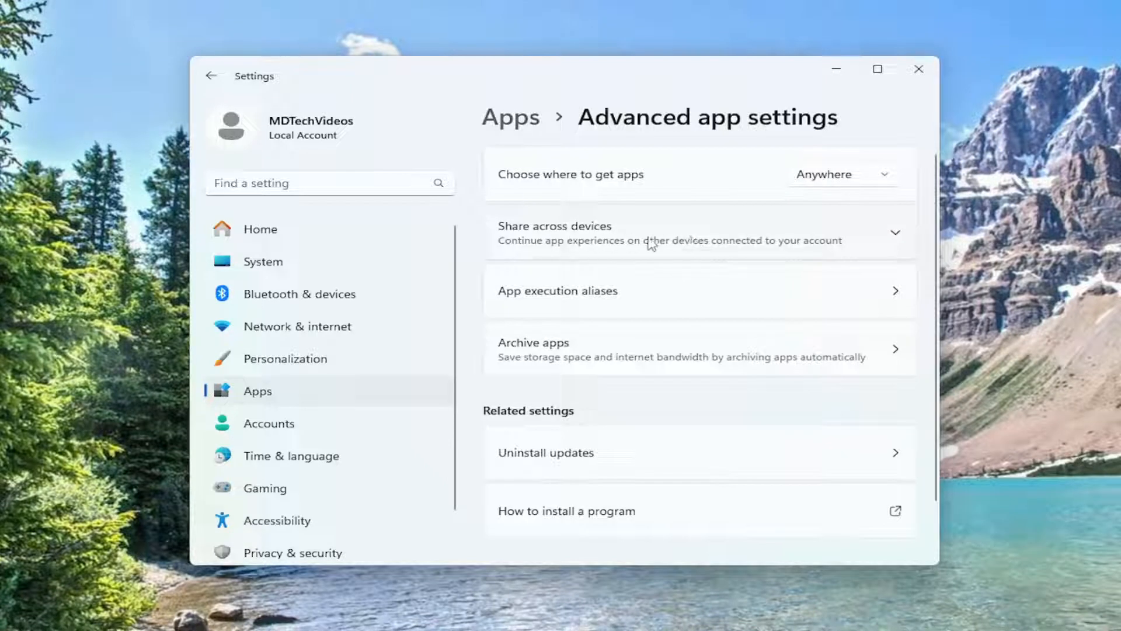
pyautogui.click(698, 232)
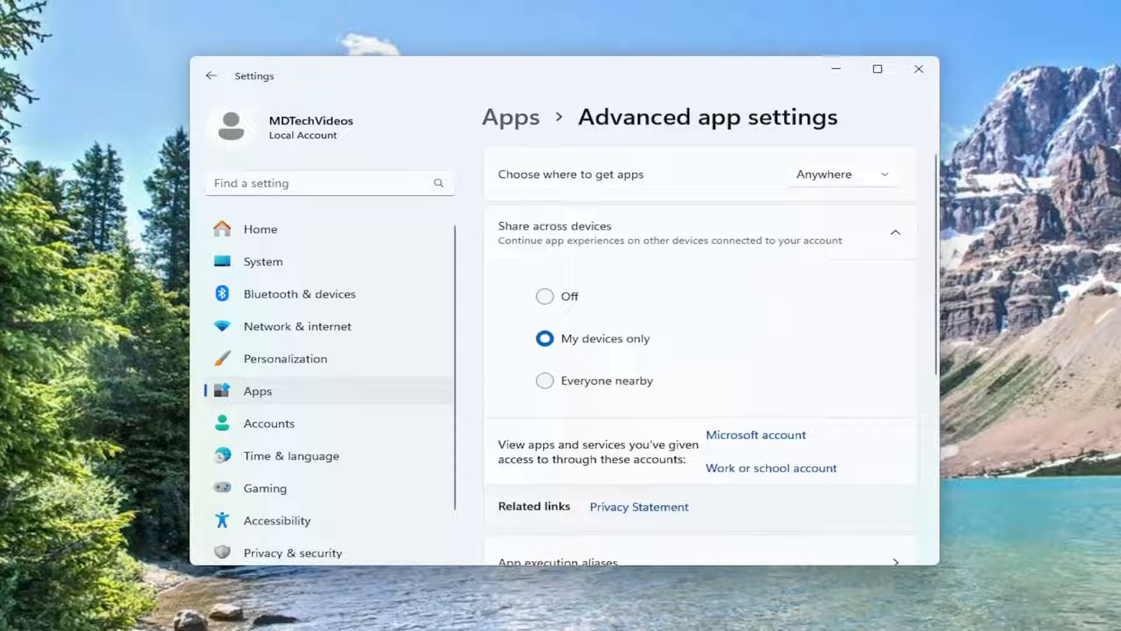
pyautogui.click(543, 295)
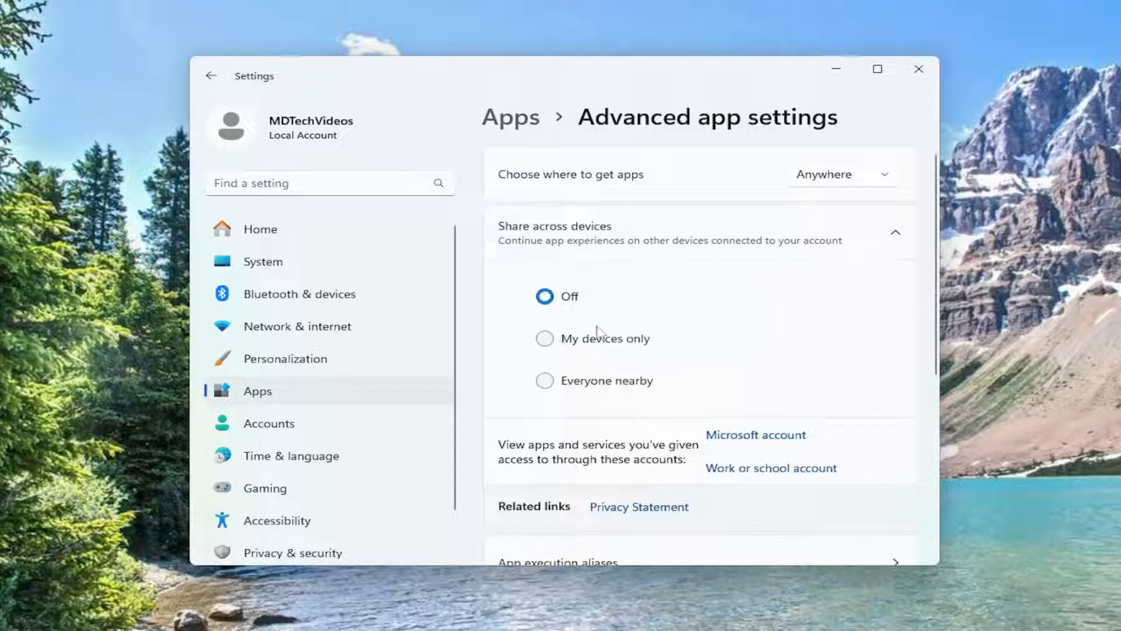
pyautogui.click(896, 231)
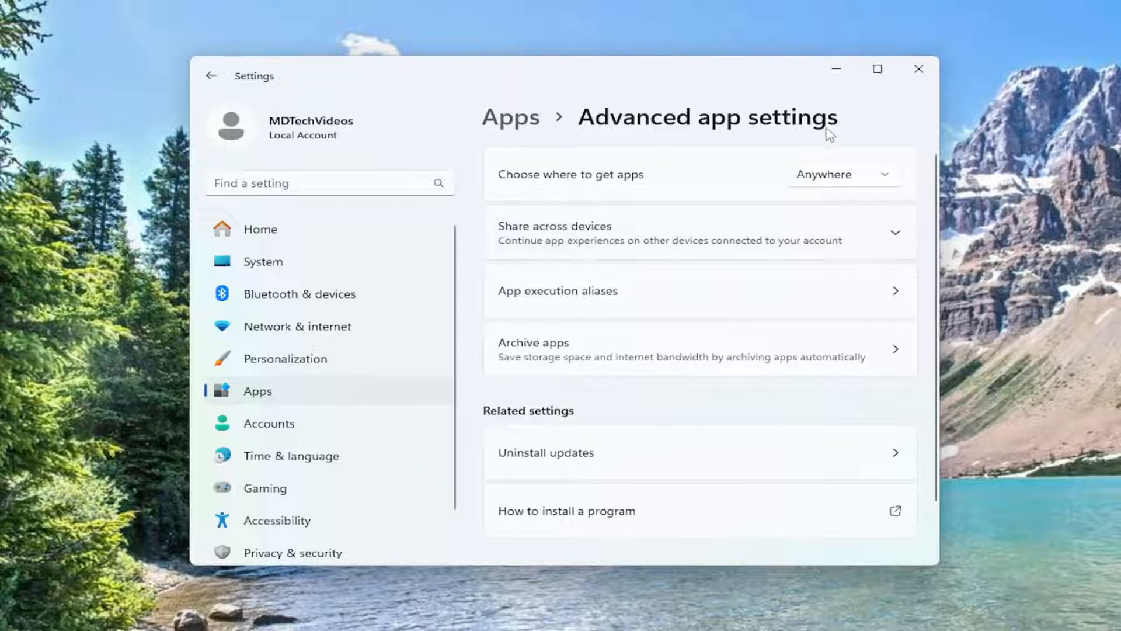
pyautogui.click(919, 69)
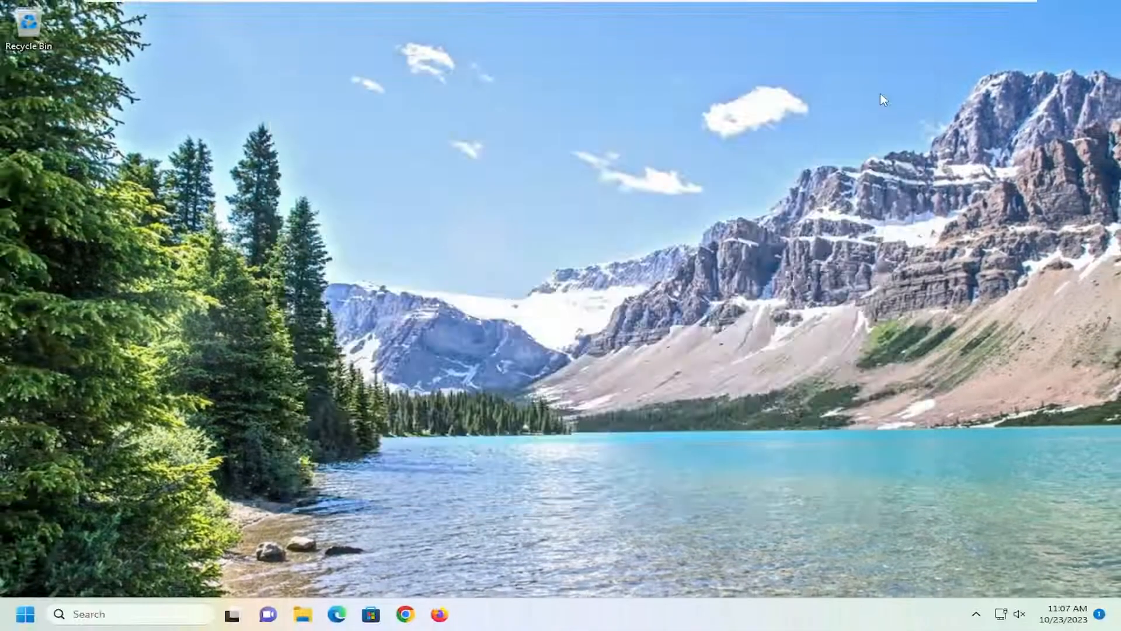